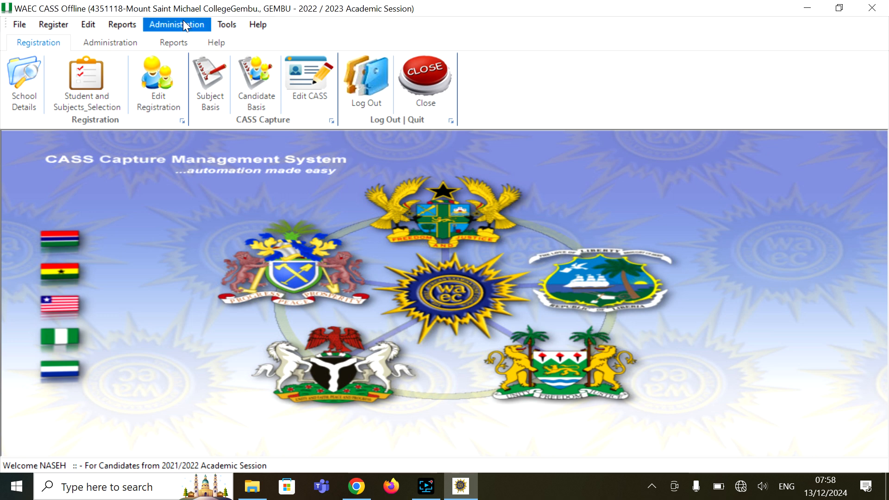
# - Set the active academic session to 2022/2023 via Administration, with SS 1 starting in 2022
pyautogui.click(177, 24)
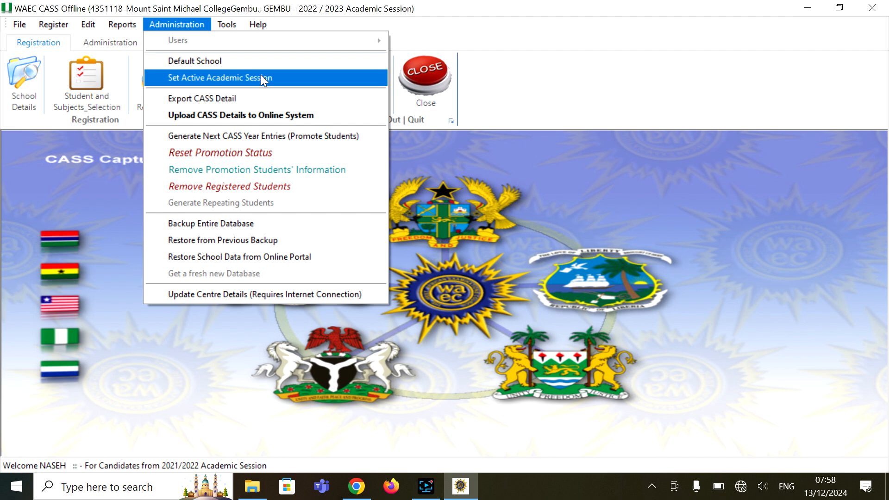
pyautogui.click(221, 77)
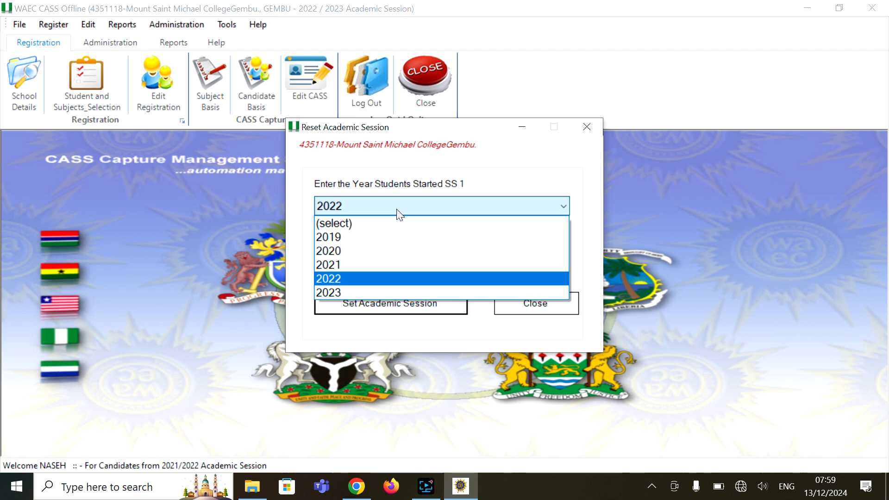
pyautogui.moveTo(393, 287)
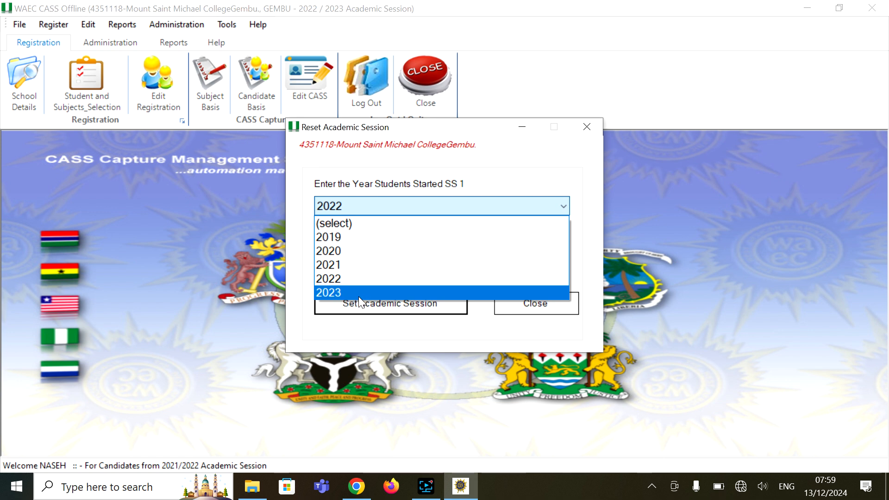
pyautogui.moveTo(356, 298)
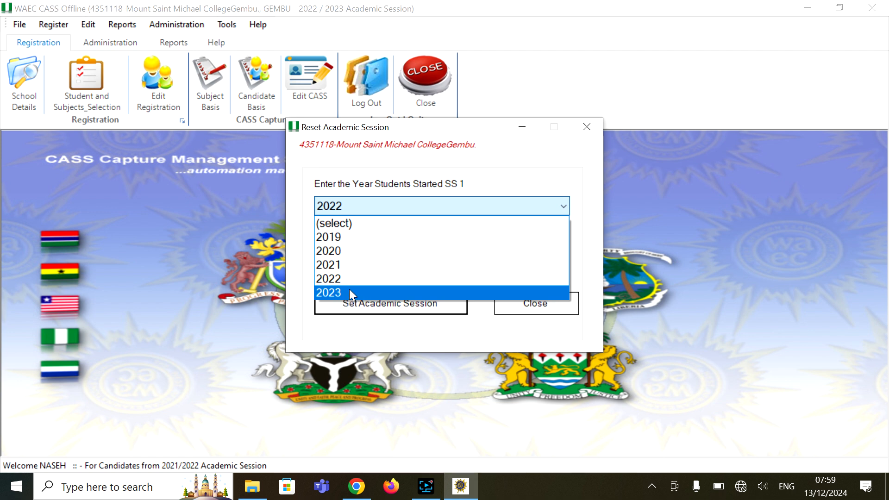
pyautogui.moveTo(352, 279)
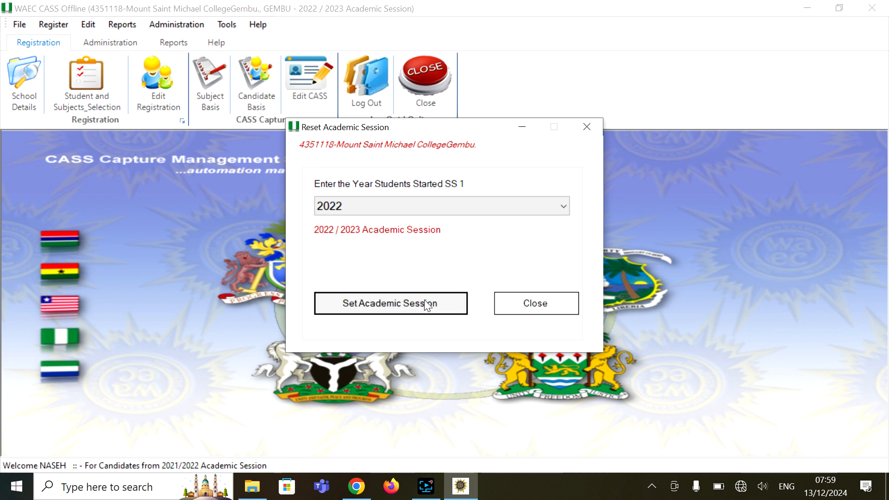
pyautogui.click(533, 303)
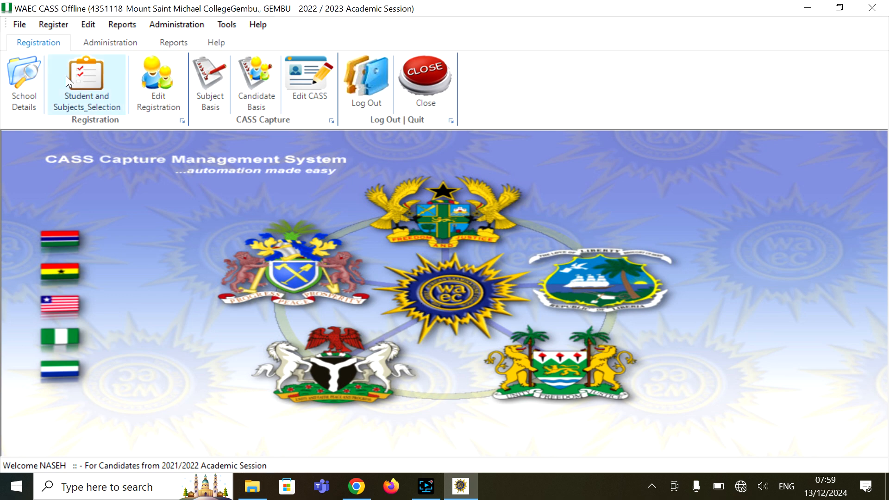
# - Start a new student registration and load the photo bang (111) from Pictures > 2021
pyautogui.click(86, 83)
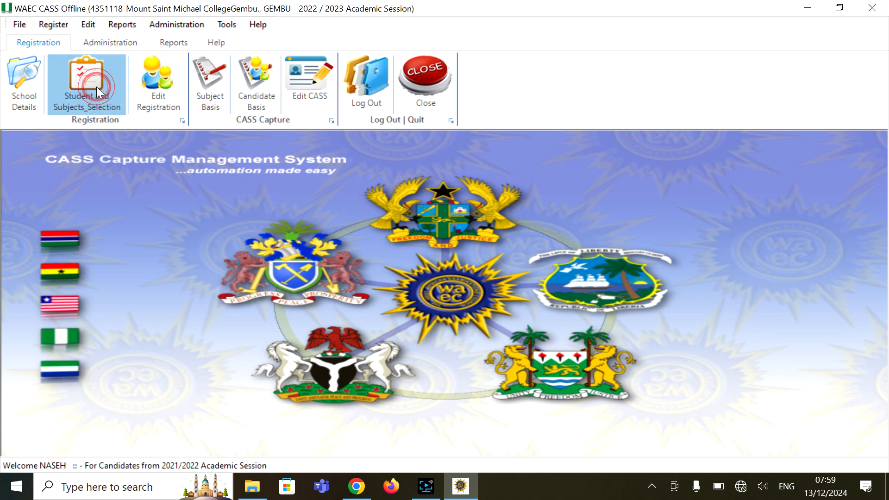
pyautogui.click(87, 85)
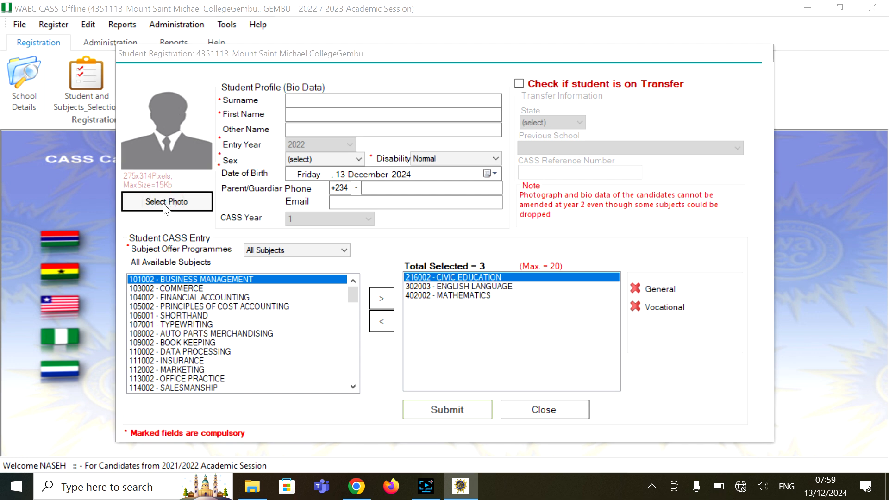
pyautogui.click(166, 201)
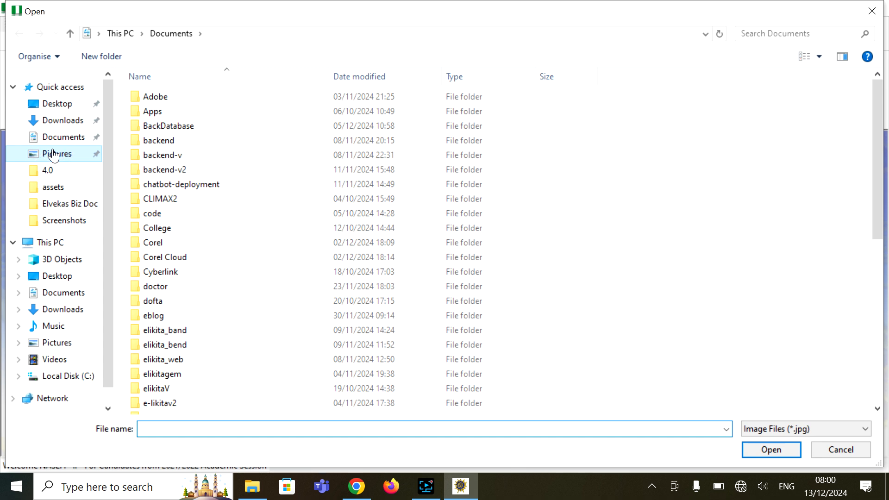
pyautogui.click(57, 153)
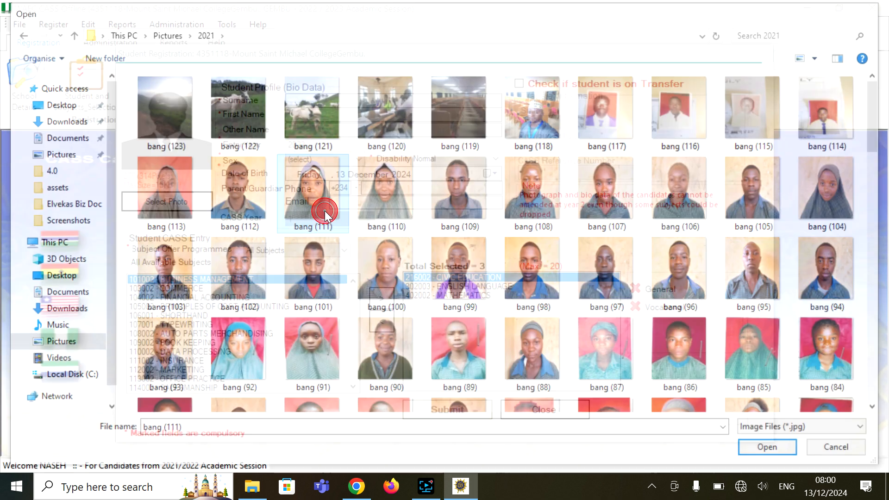
pyautogui.click(766, 446)
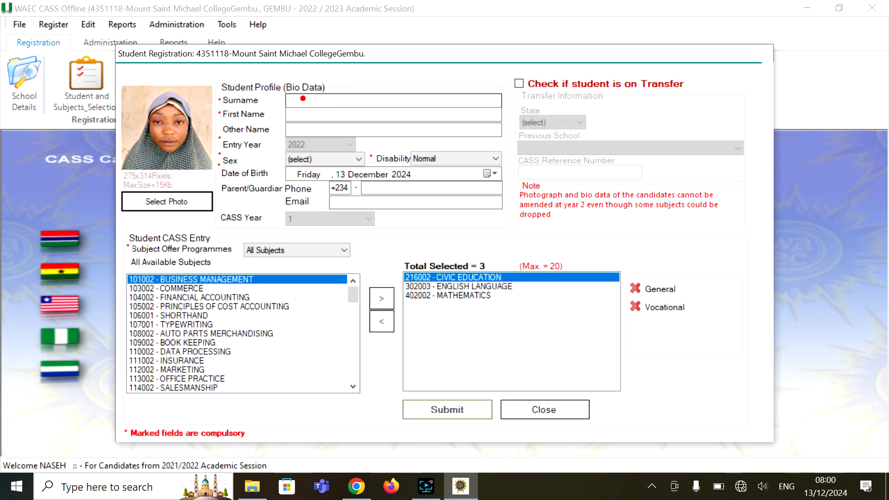
pyautogui.write('JO')
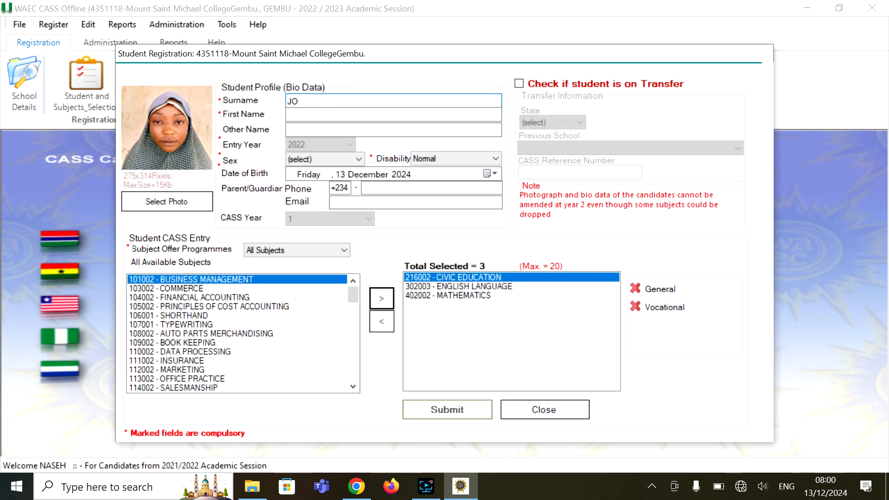
pyautogui.write('DOE')
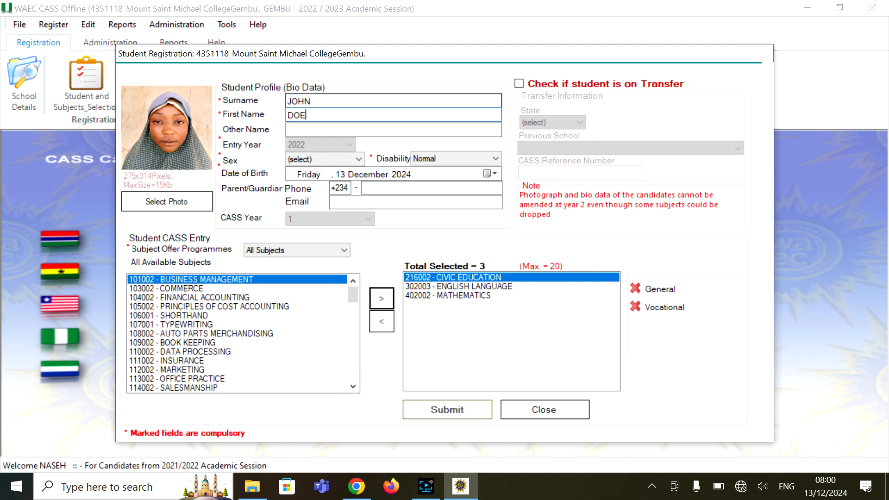
pyautogui.click(325, 159)
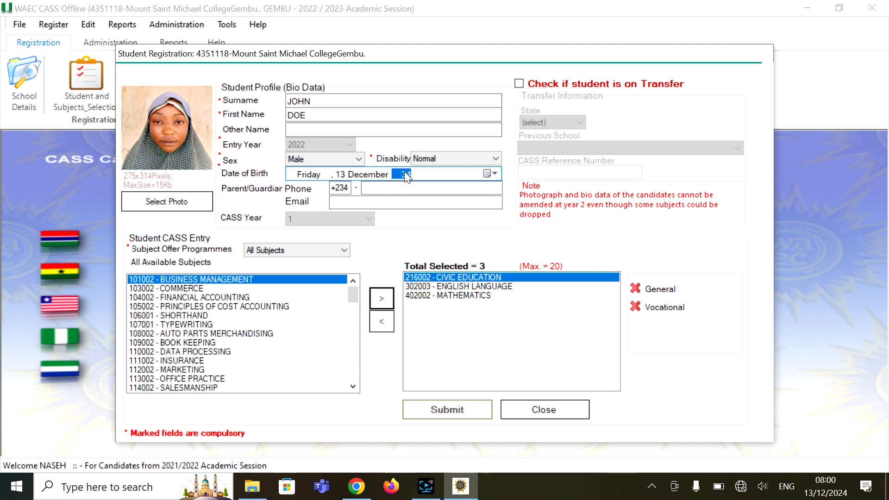
pyautogui.click(402, 171)
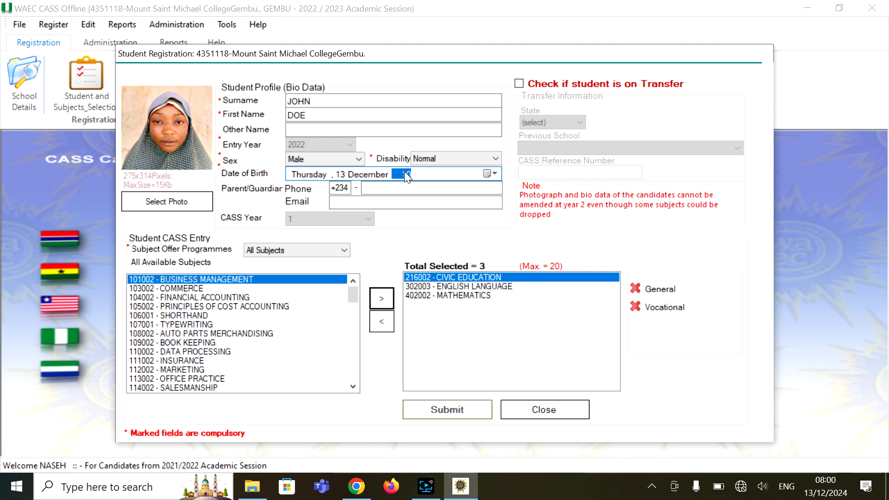
pyautogui.write('9099999999')
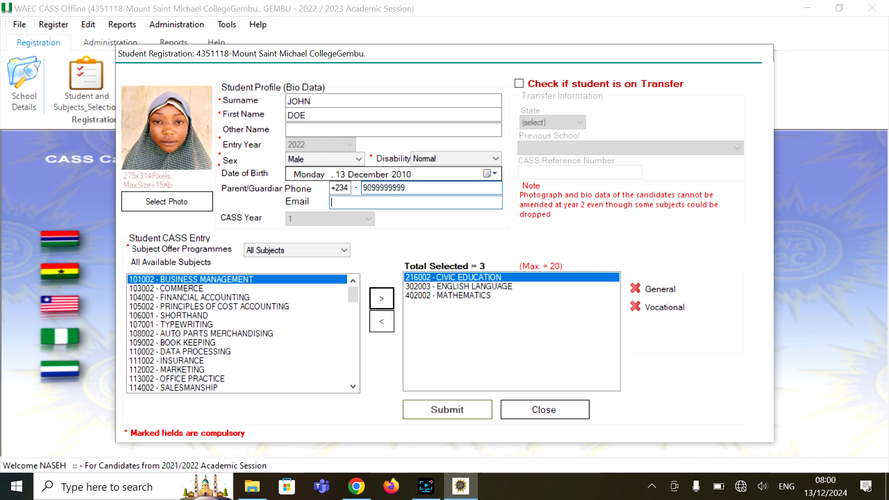
pyautogui.write('gelllo')
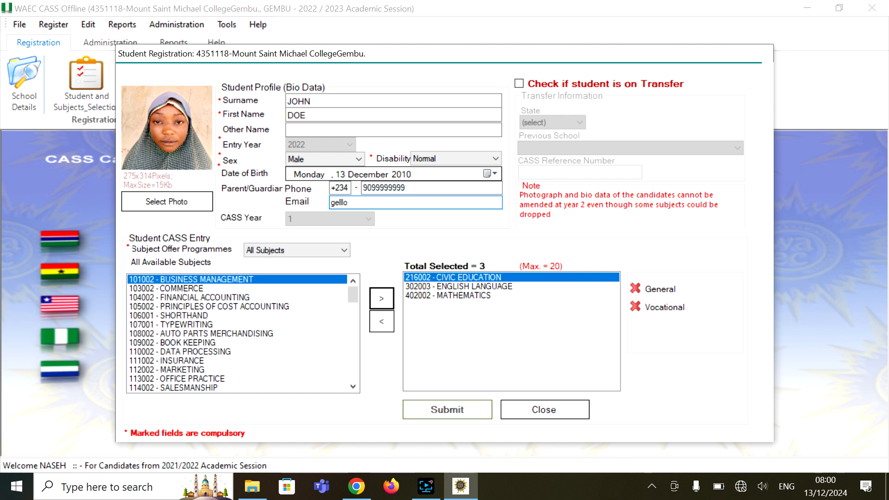
pyautogui.write('@g.com')
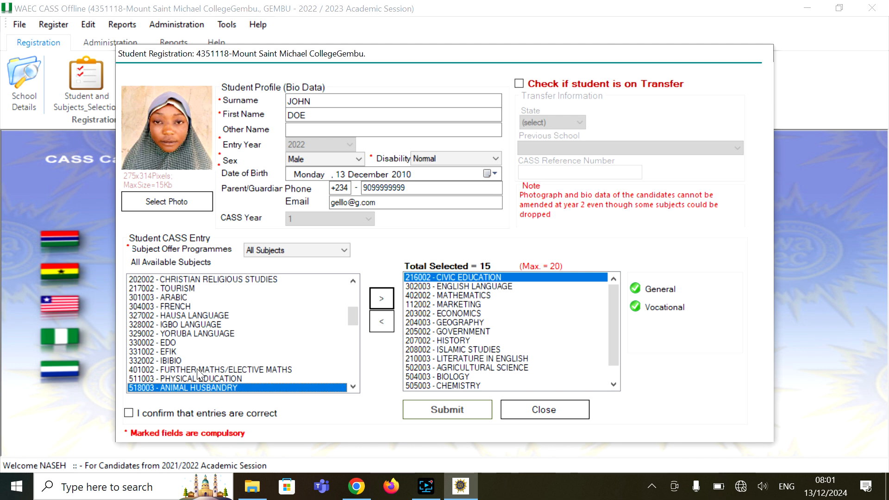
pyautogui.moveTo(450, 430)
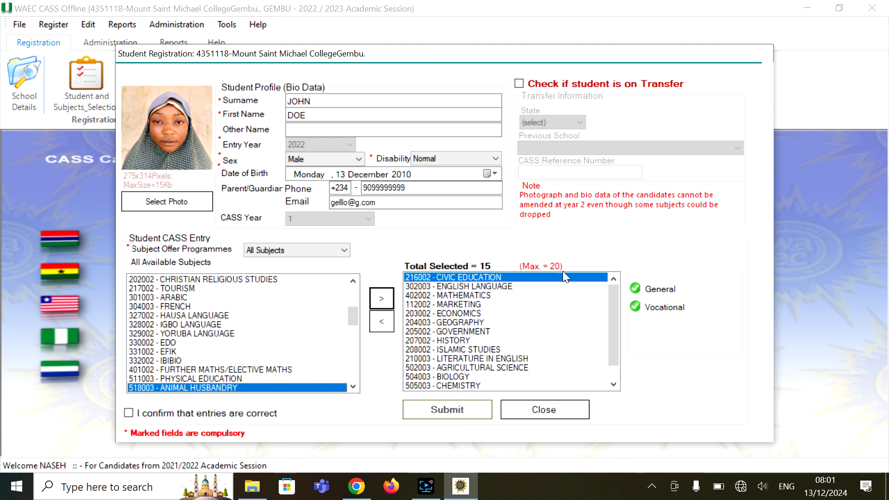
pyautogui.moveTo(564, 276)
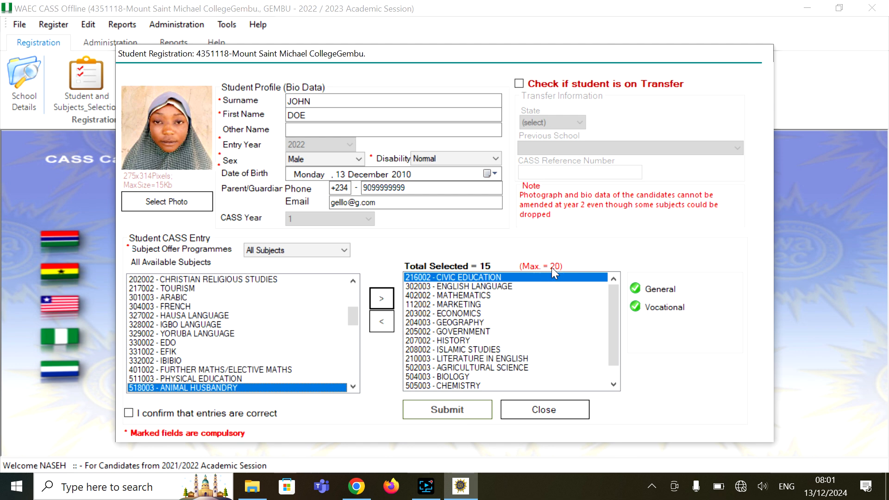
pyautogui.moveTo(590, 377)
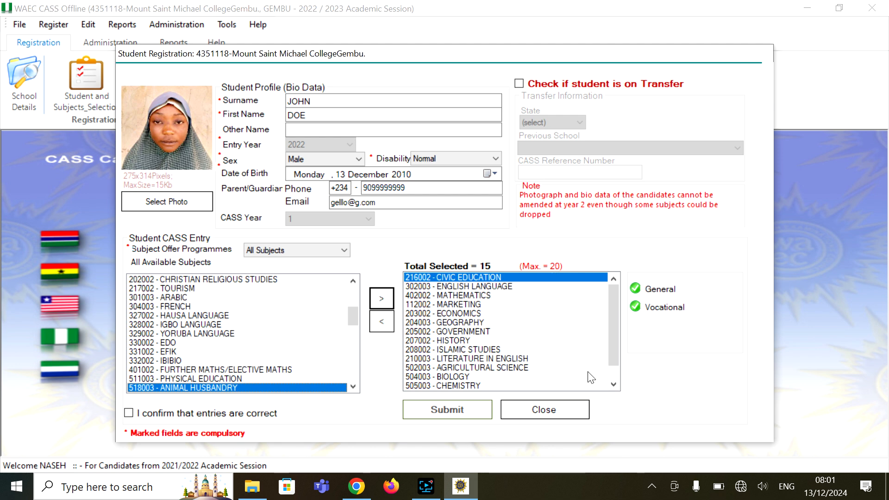
pyautogui.moveTo(482, 311)
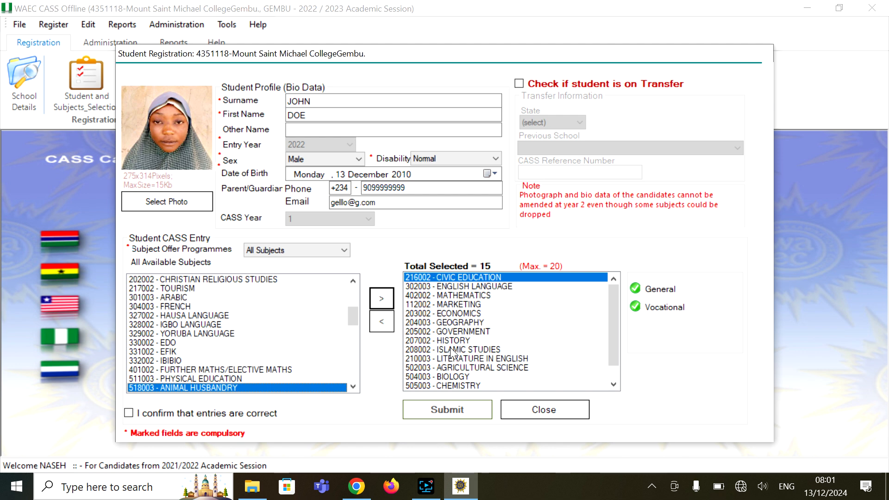
pyautogui.moveTo(458, 420)
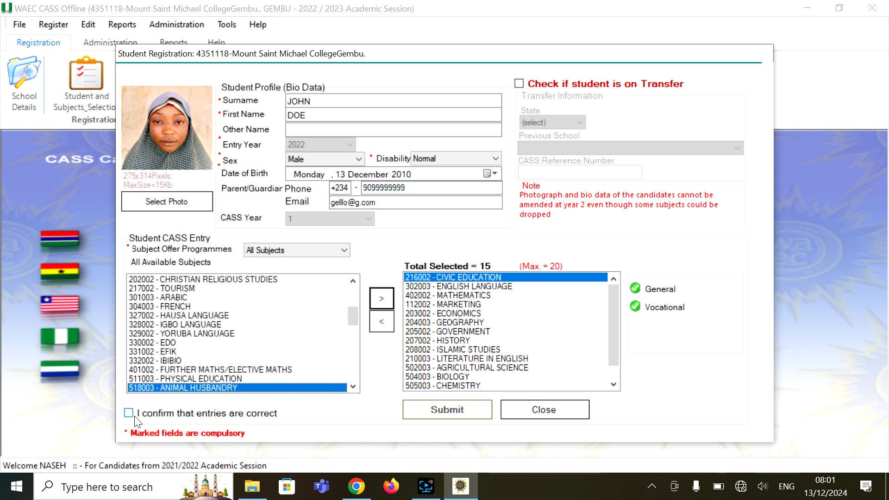
# - Tick 'I confirm that entries are correct' and submit the registration
pyautogui.click(129, 413)
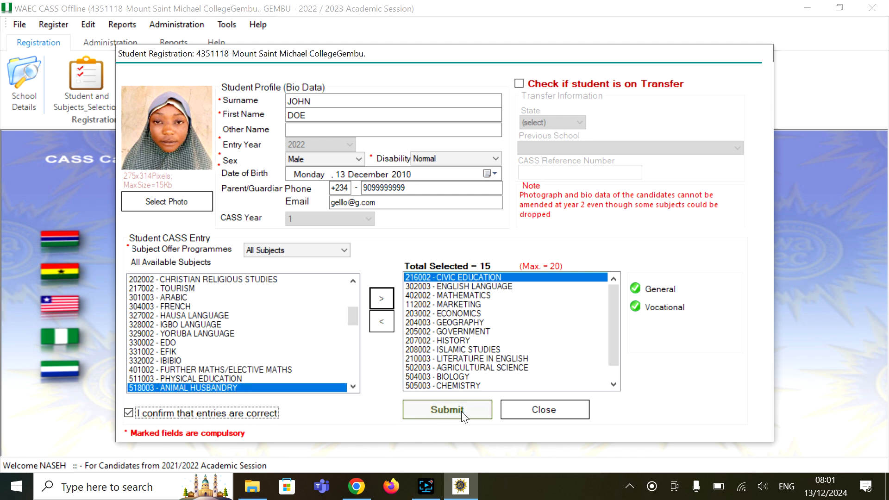
pyautogui.click(447, 409)
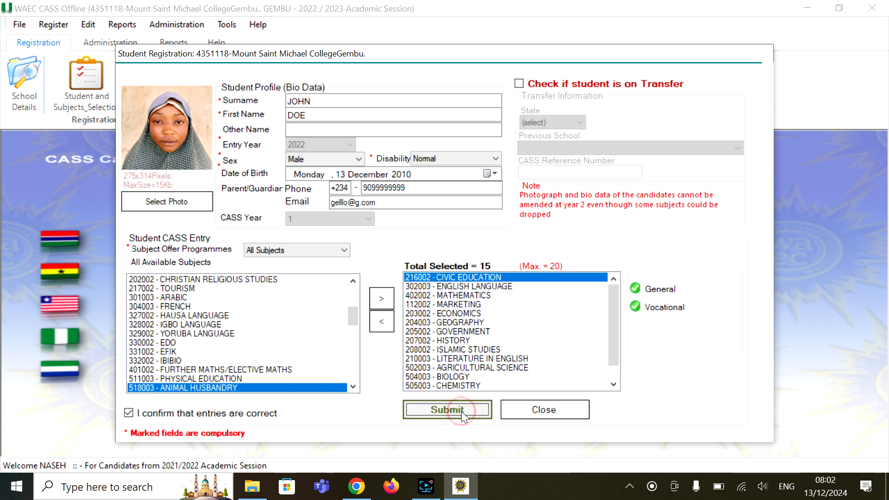